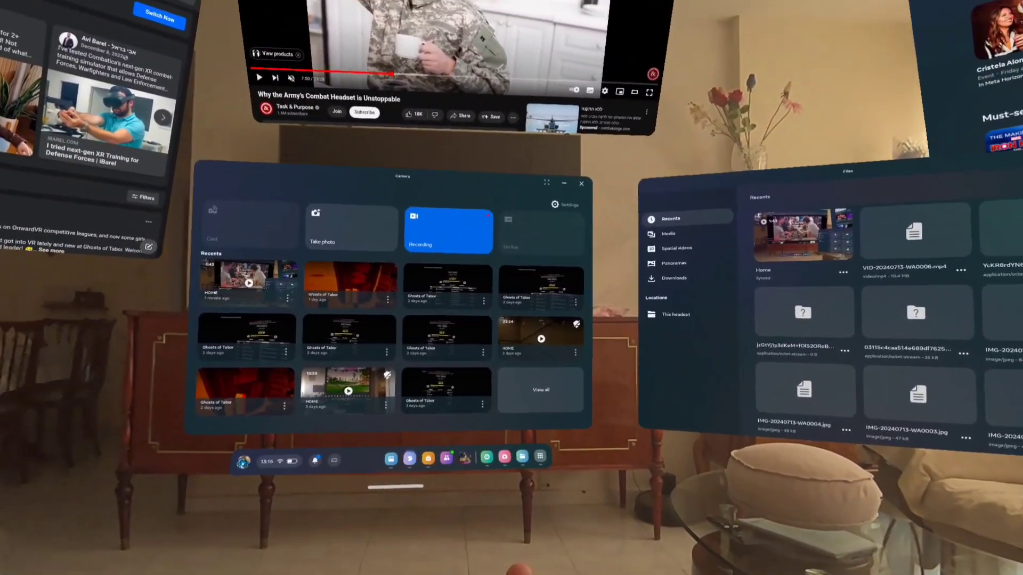
Launch the People app from the Library's Applications grid beside the Camera and Files windows
click(539, 458)
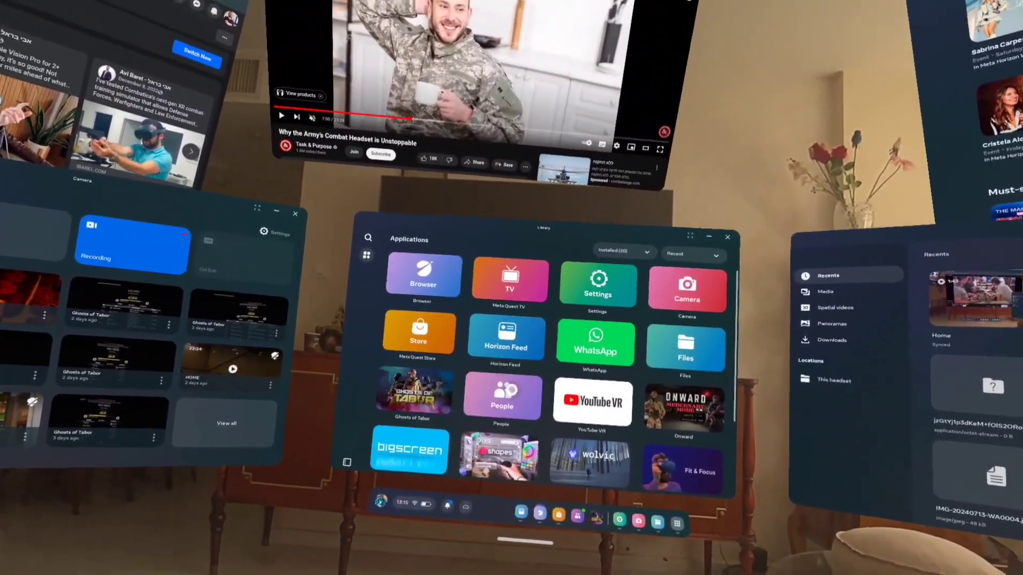
click(502, 394)
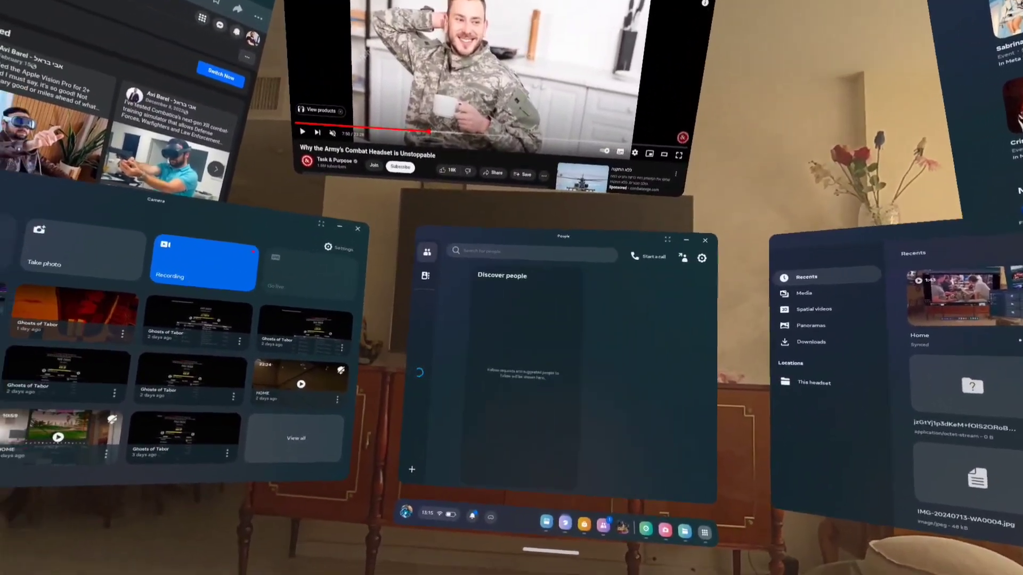